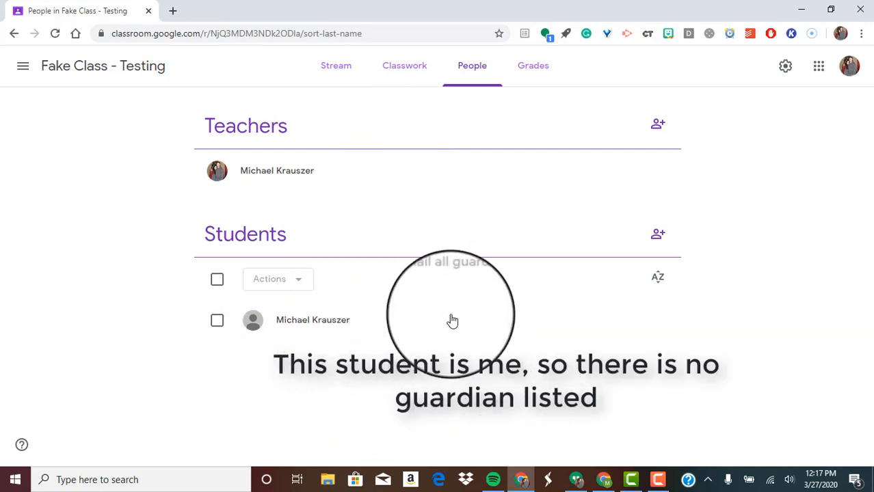
pyautogui.moveTo(365, 329)
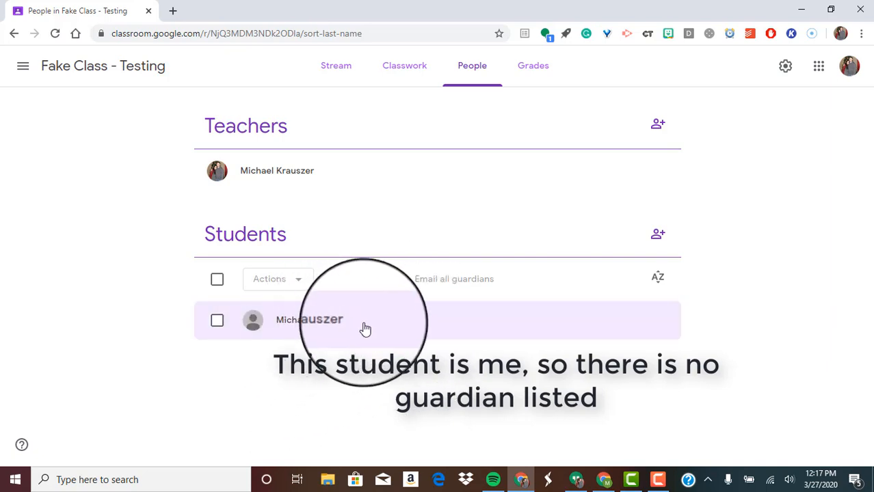
# Step: Open the student's work page and scroll through their assignments, due dates and grades
pyautogui.click(309, 320)
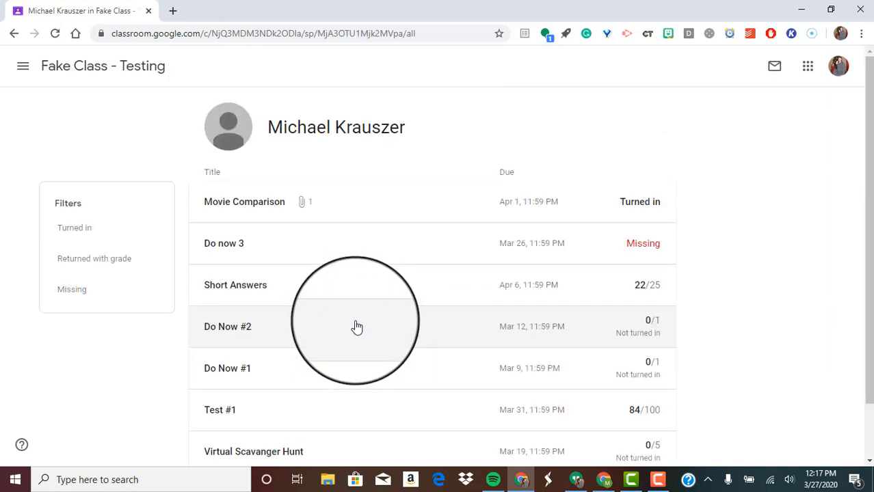
pyautogui.scroll(-3)
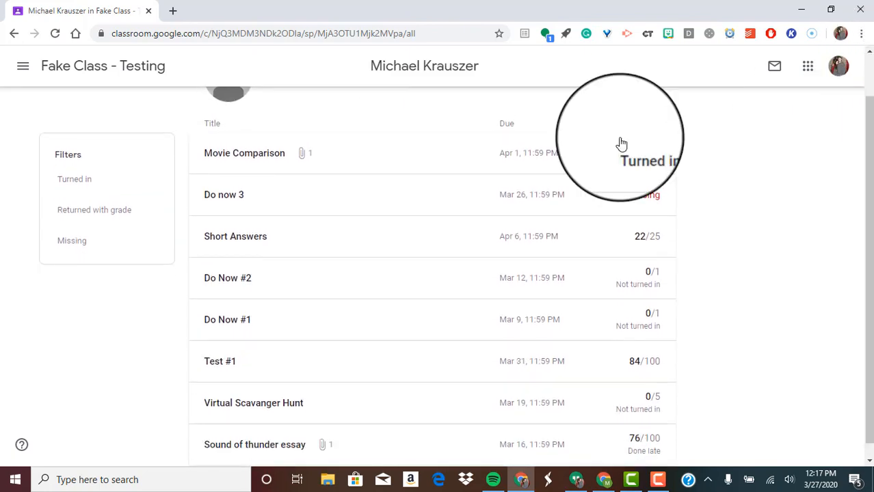
pyautogui.moveTo(841, 166)
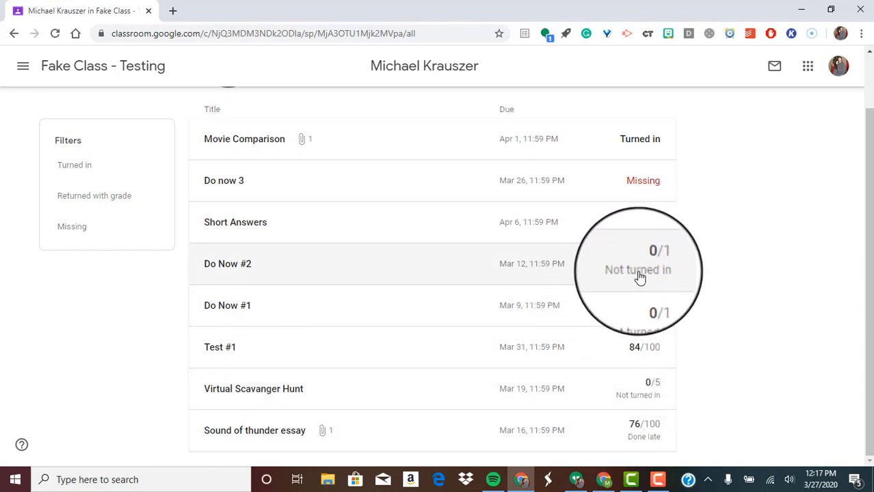
pyautogui.moveTo(654, 279)
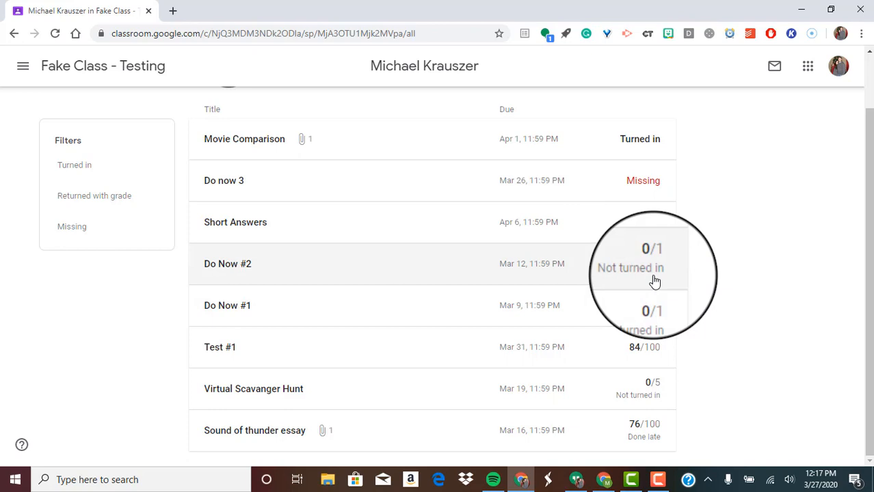
pyautogui.moveTo(617, 279)
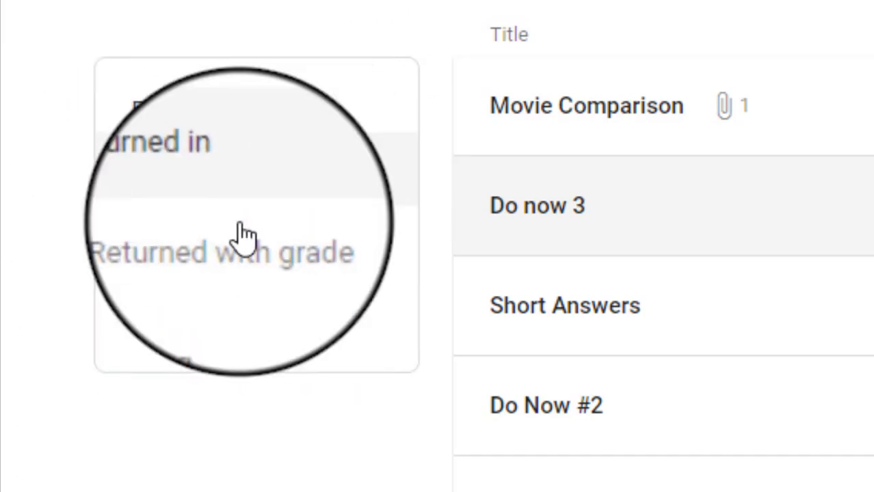
# Step: Filter the student's work to Returned with grade, then clear the filter to show all
pyautogui.scroll(-3)
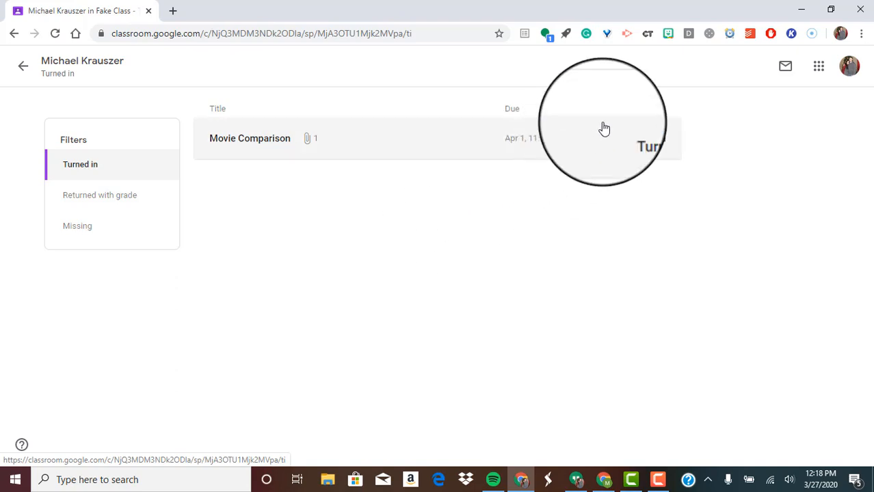
pyautogui.moveTo(598, 209)
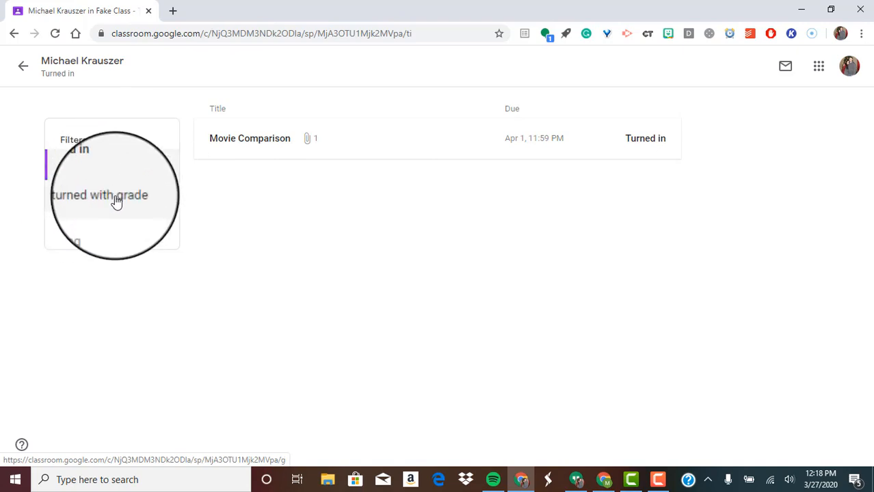
pyautogui.click(99, 195)
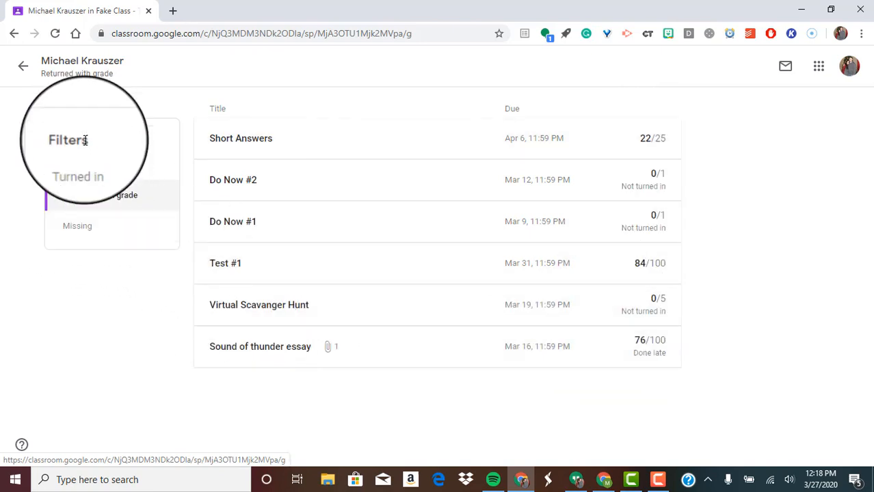
pyautogui.click(77, 225)
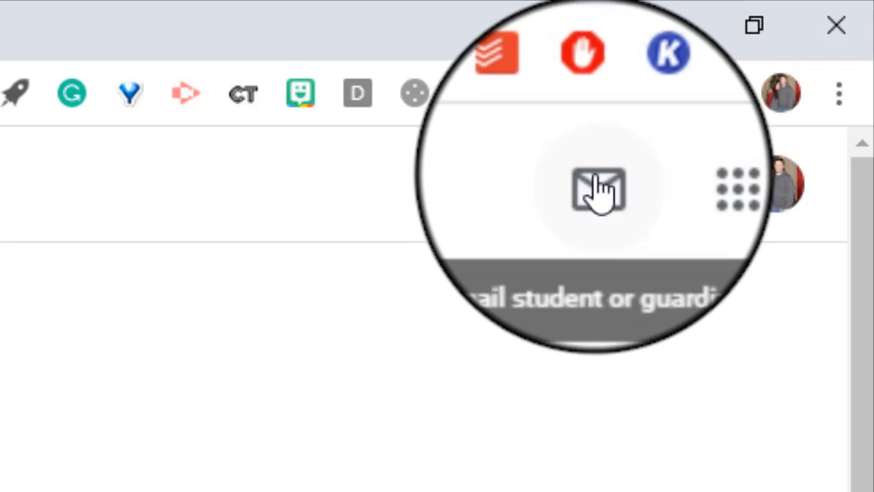
# Step: Start an email to the student and tick Include student work summary
pyautogui.click(598, 190)
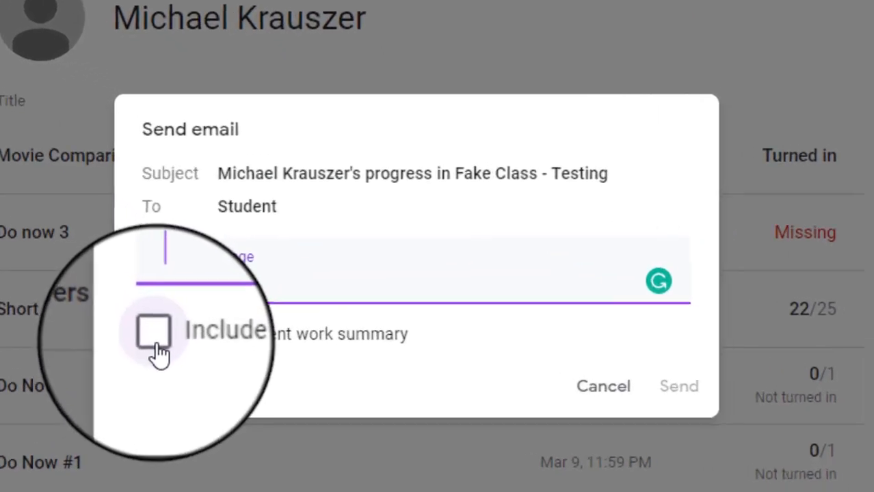
pyautogui.click(154, 332)
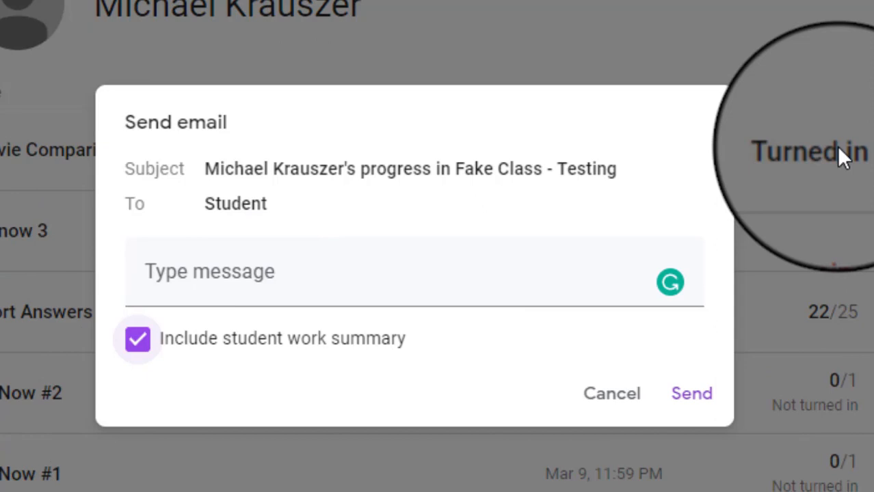
pyautogui.moveTo(841, 127)
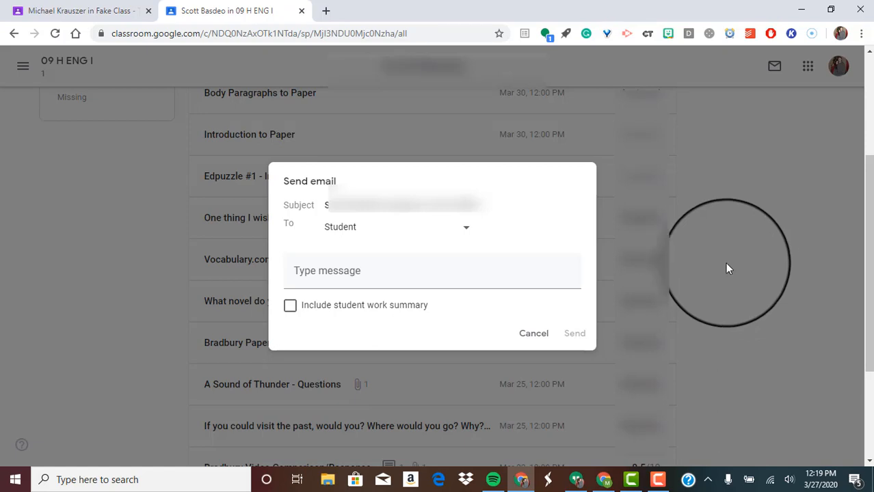
pyautogui.moveTo(475, 238)
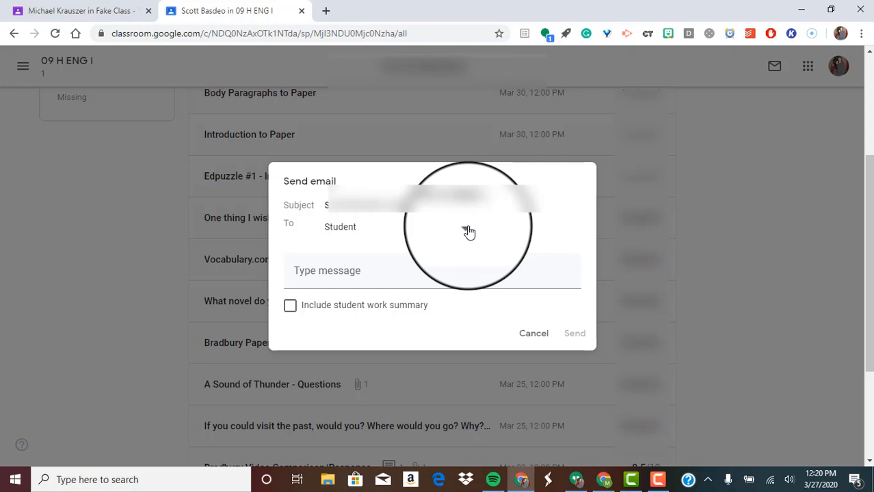
# Step: Address the email to Student and guardians and include the student work summary
pyautogui.click(340, 227)
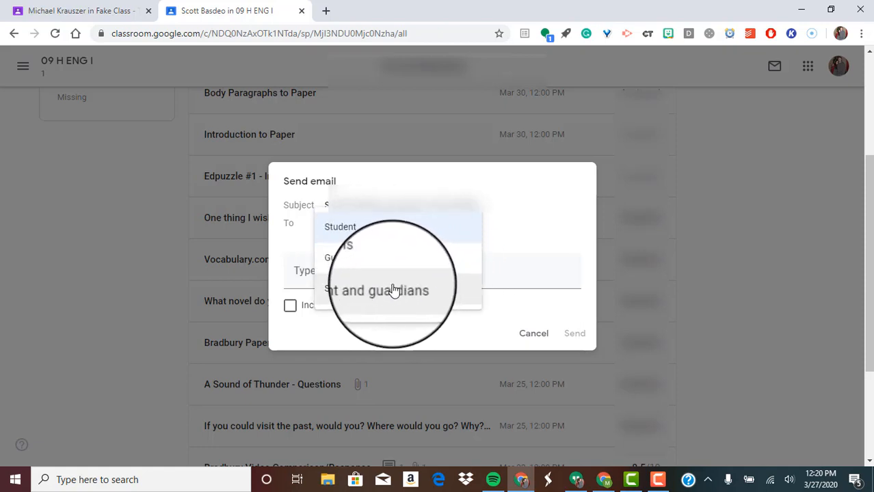
pyautogui.click(376, 290)
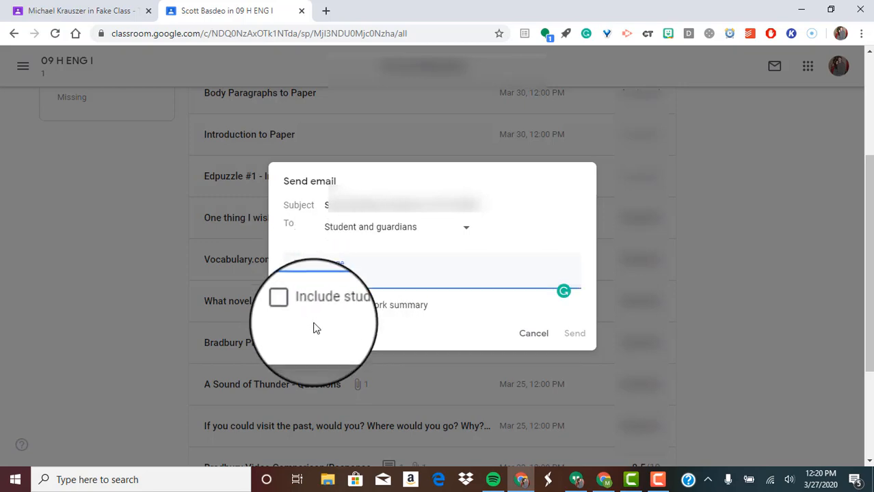
pyautogui.click(278, 297)
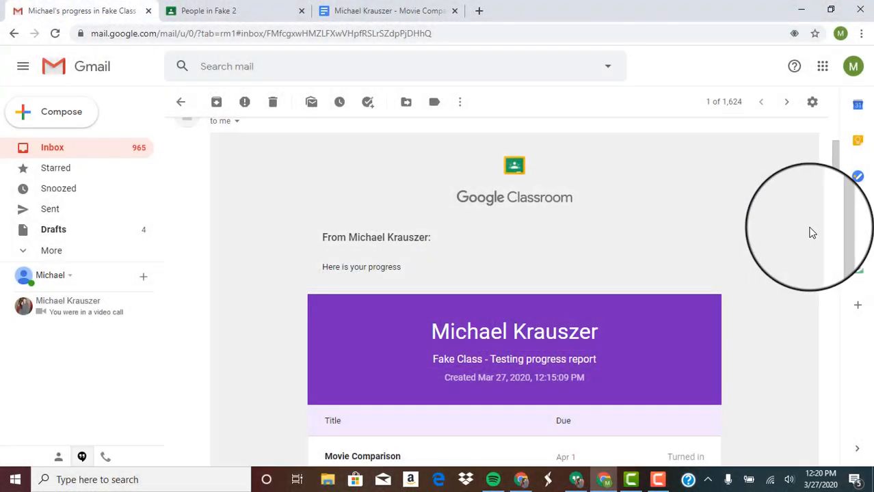
pyautogui.moveTo(844, 203)
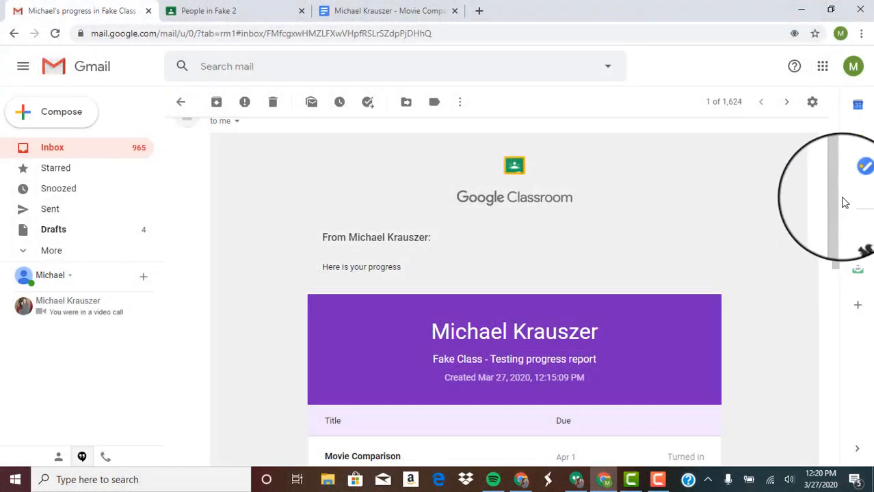
# Step: Scroll the progress report email down to the final row, the essay graded 76/100
pyautogui.scroll(-3)
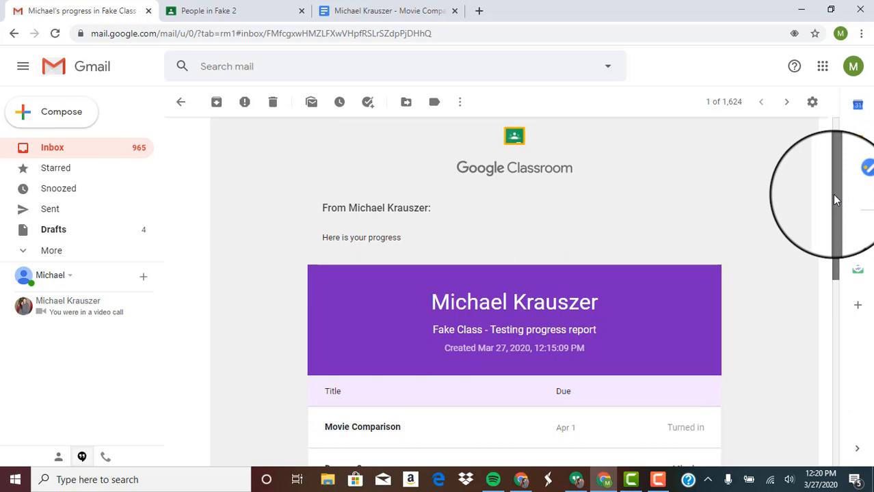
pyautogui.scroll(-3)
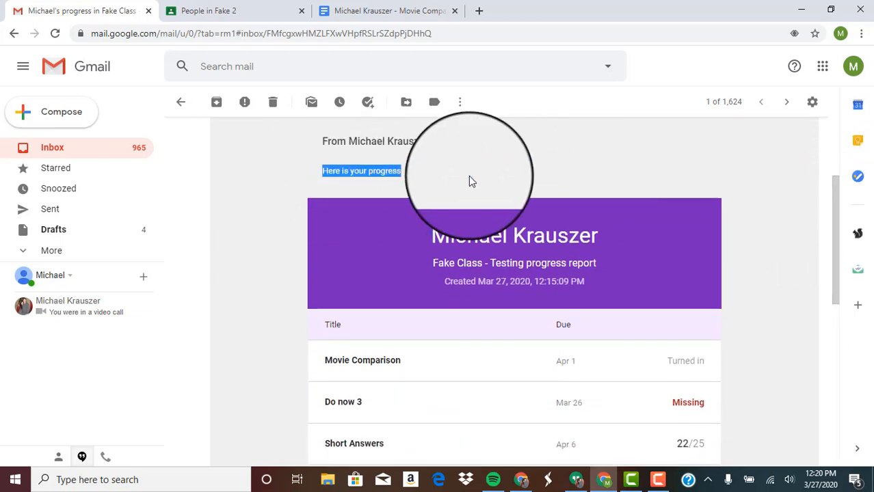
pyautogui.scroll(-3)
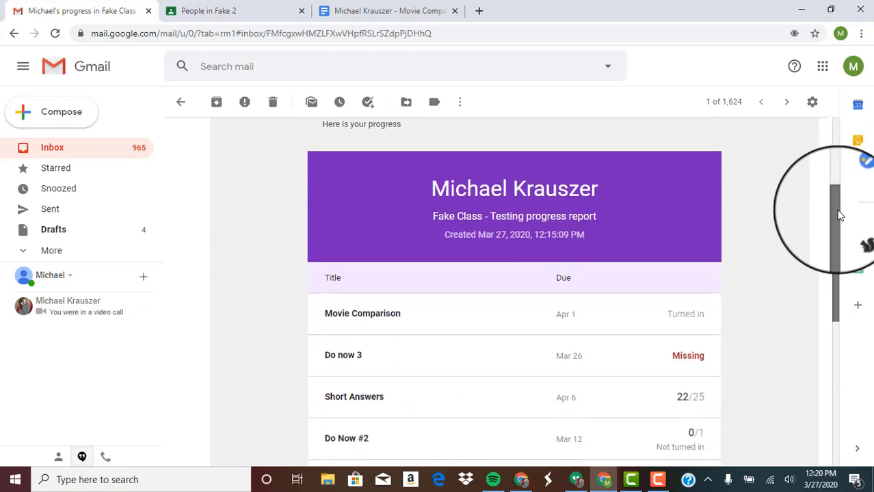
pyautogui.scroll(-3)
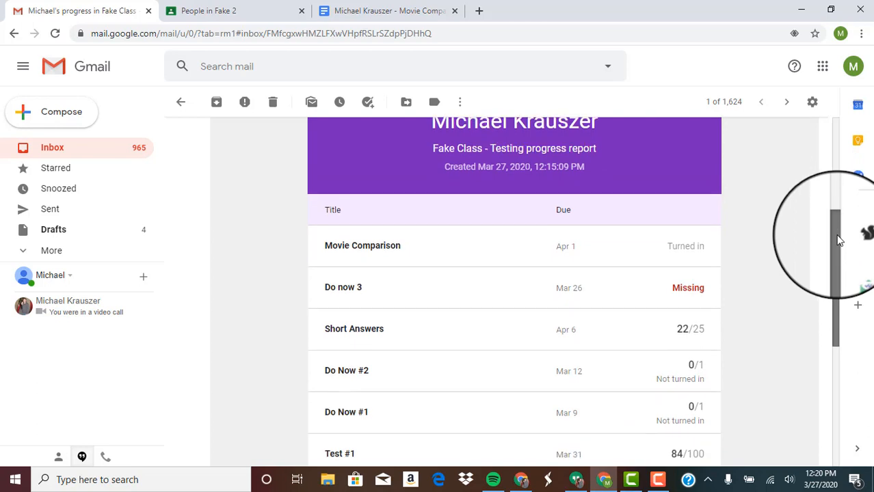
pyautogui.scroll(-3)
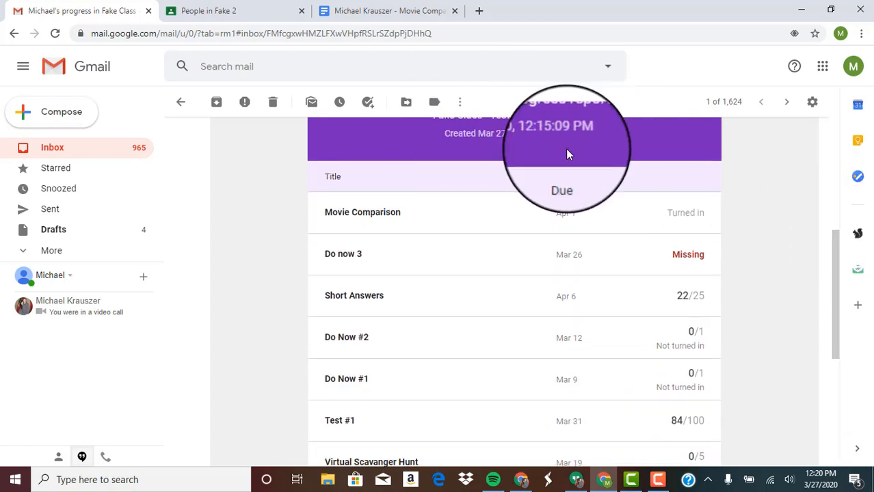
pyautogui.scroll(-3)
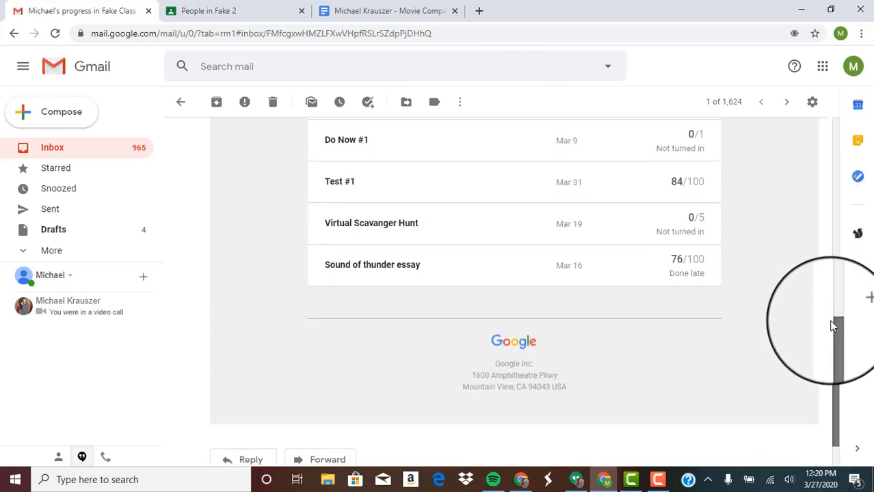